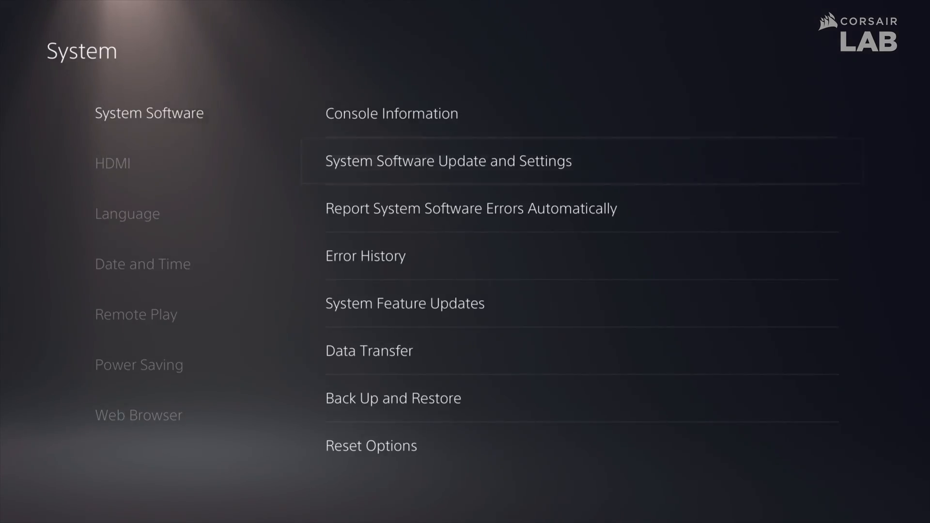
- Run the M.2 SSD format and confirm the 6558.035 MB/s read speed test result
{"action": "left_click", "coordinate": [448, 161]}
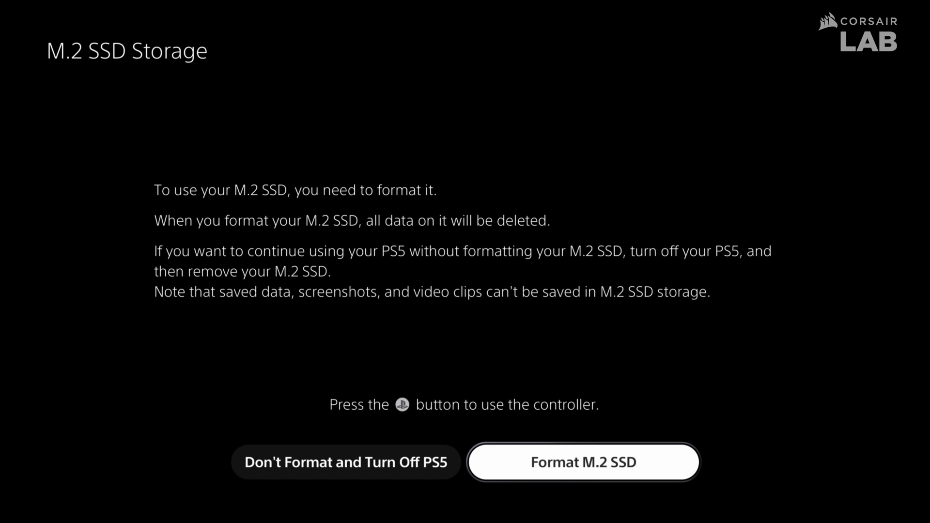
{"action": "left_click", "coordinate": [583, 462]}
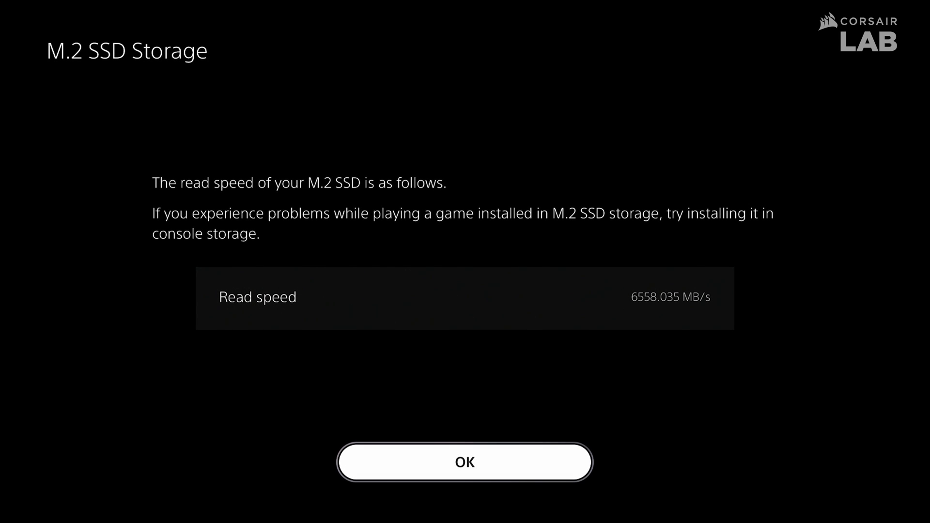
{"action": "left_click", "coordinate": [465, 462]}
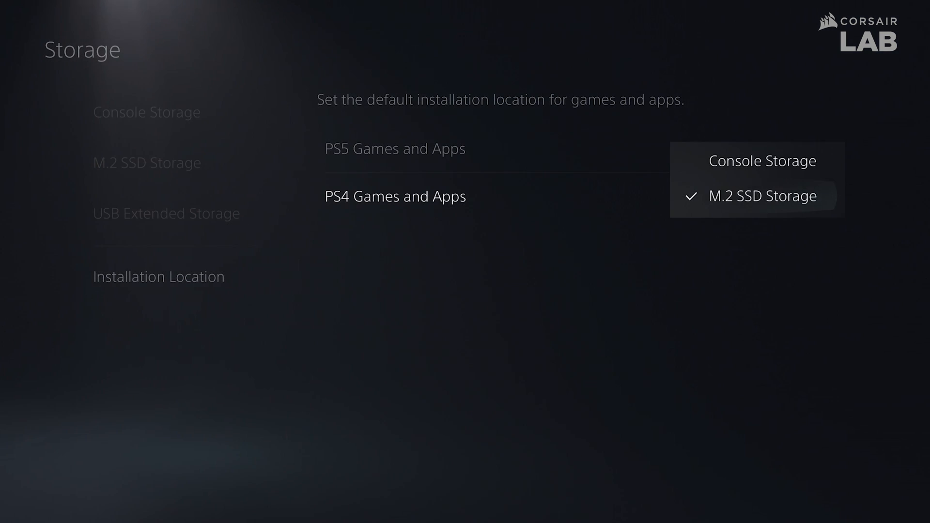
- Set M.2 SSD Storage as install location and move Ghost of Tsushima (59.02 GB) onto it
{"action": "left_click", "coordinate": [764, 161]}
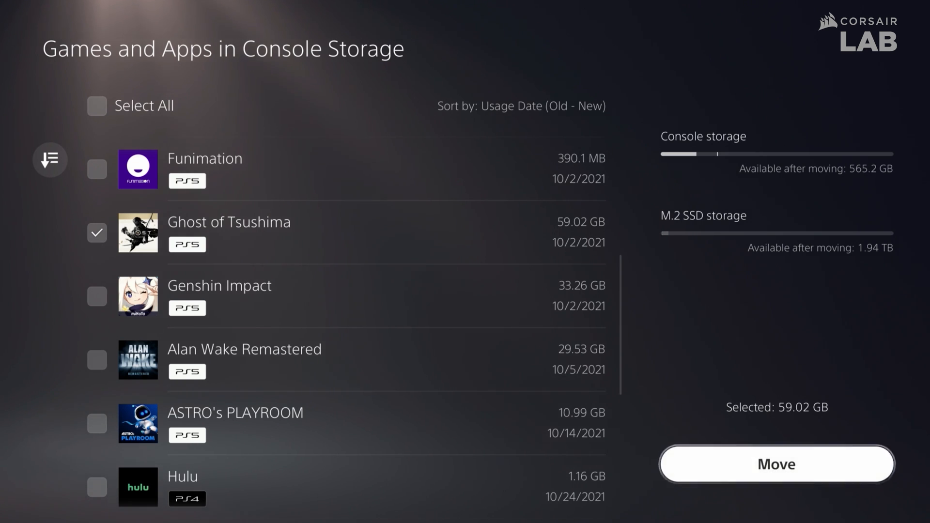
{"action": "left_click", "coordinate": [776, 464]}
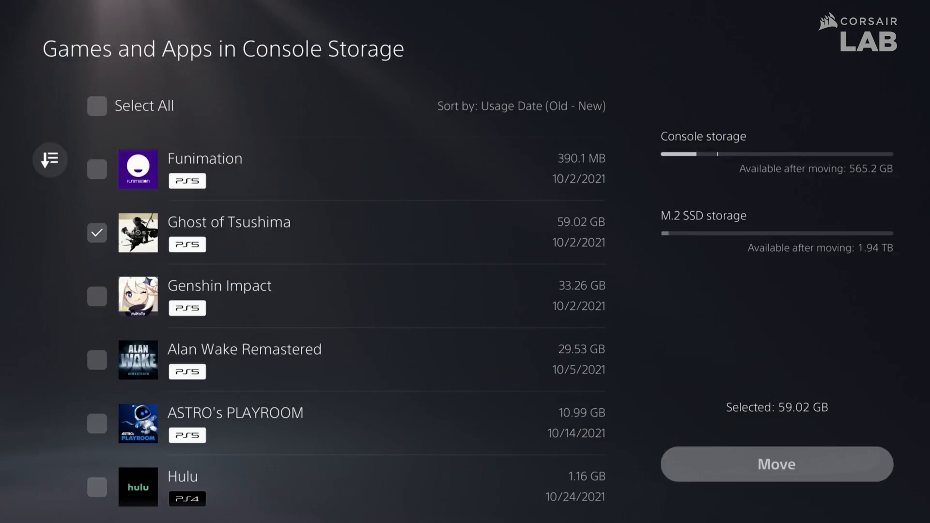
{"action": "left_click", "coordinate": [776, 465]}
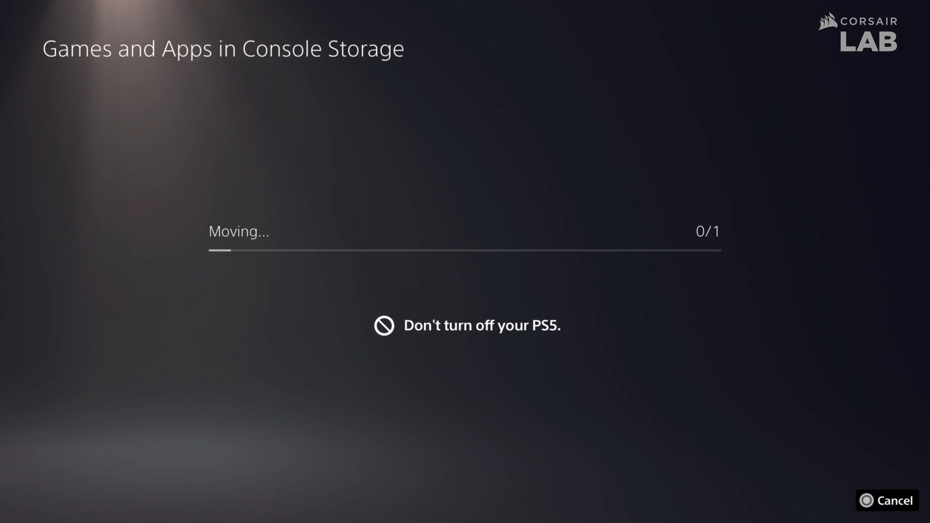